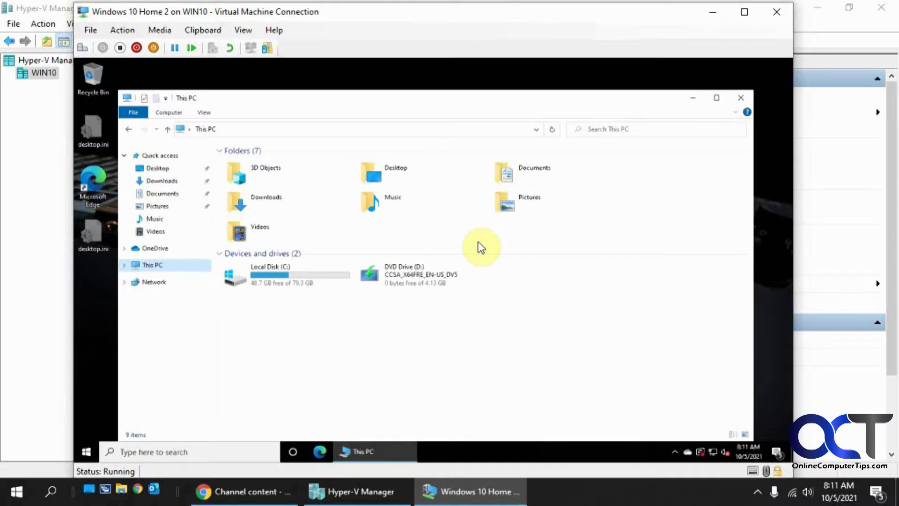
{"action": "mouse_move", "coordinate": [520, 90]}
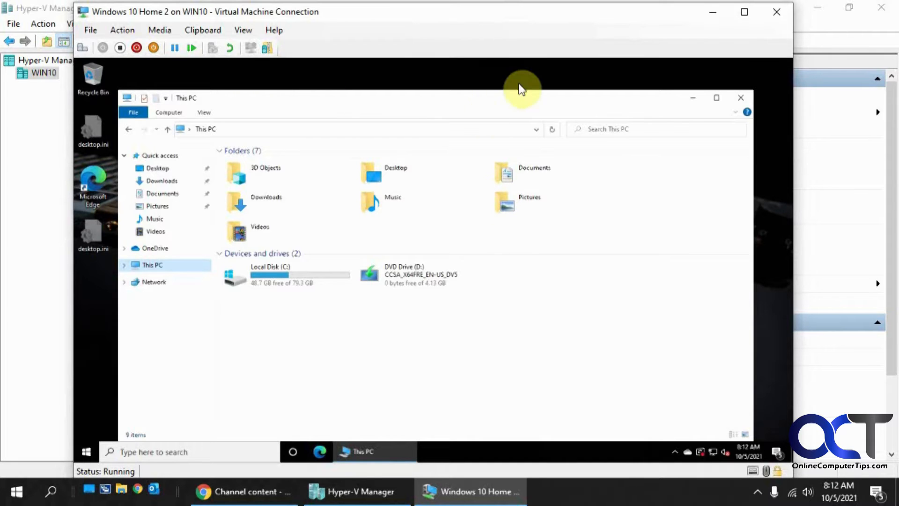
{"action": "mouse_move", "coordinate": [533, 254]}
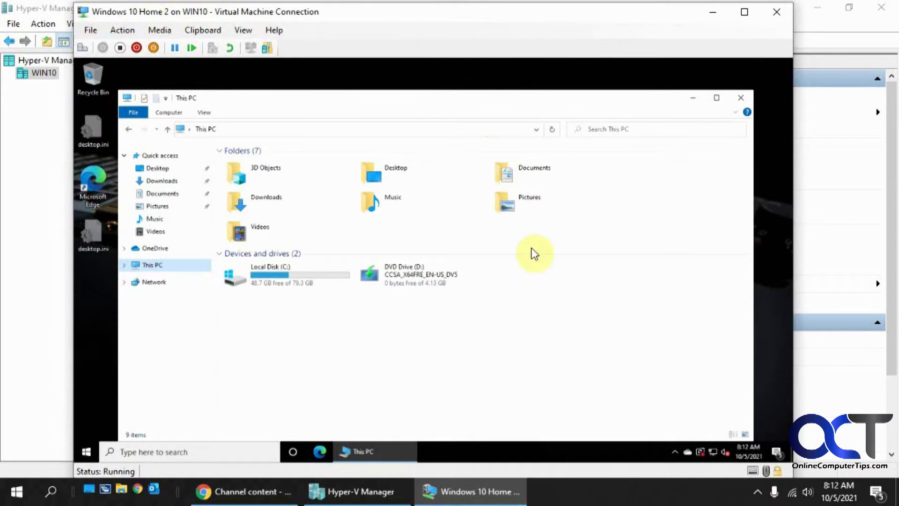
{"action": "mouse_move", "coordinate": [583, 319]}
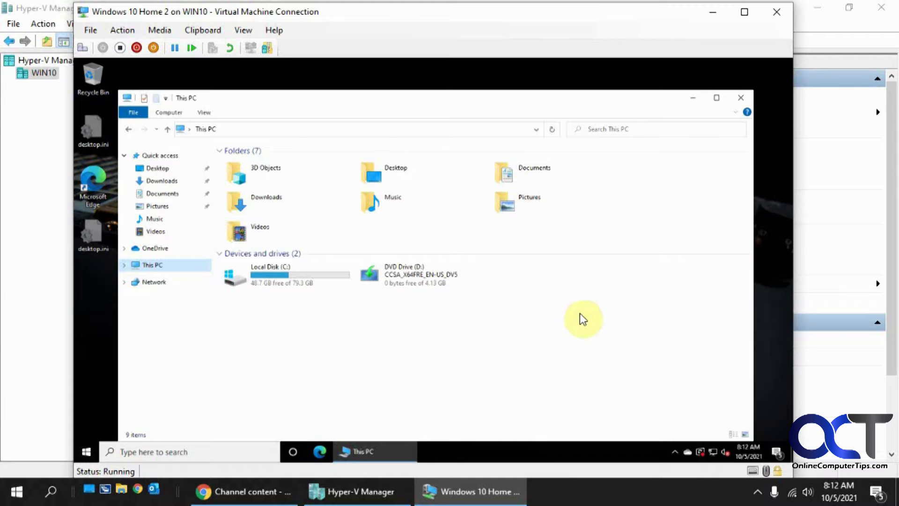
{"action": "mouse_move", "coordinate": [593, 320]}
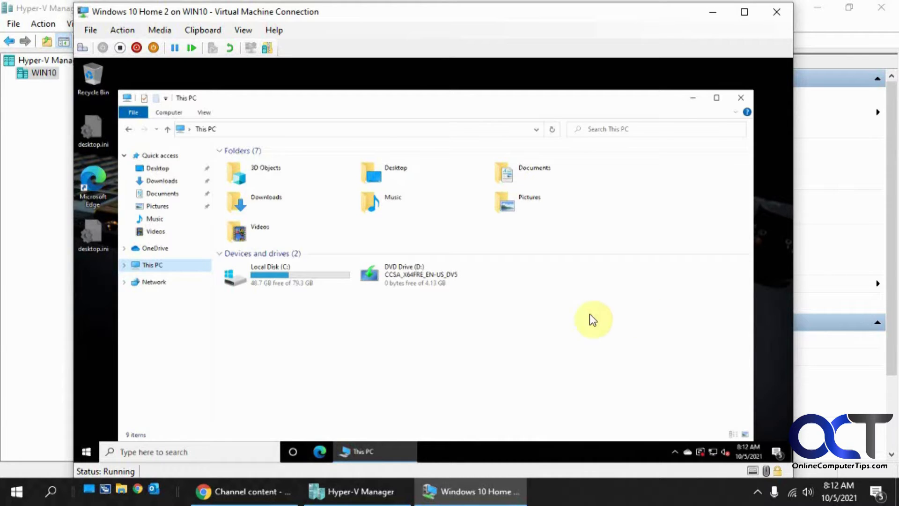
{"action": "mouse_move", "coordinate": [536, 319]}
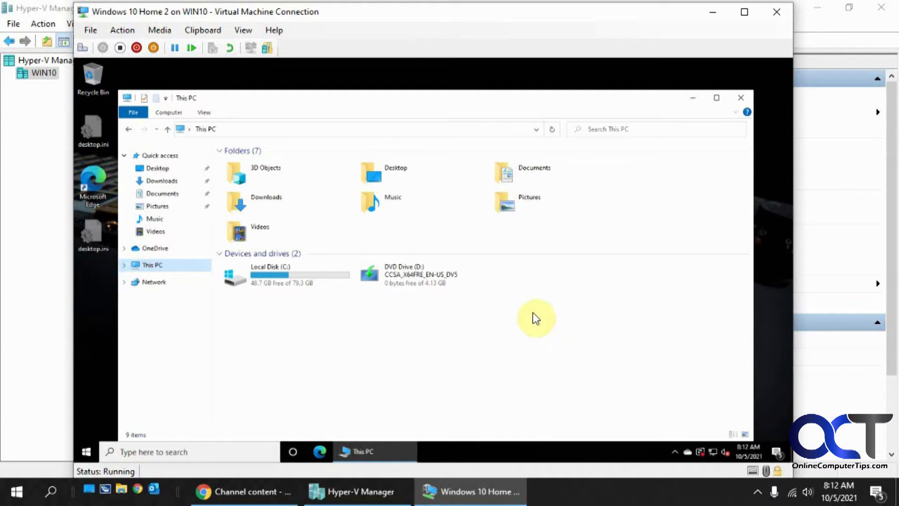
{"action": "mouse_move", "coordinate": [533, 305]}
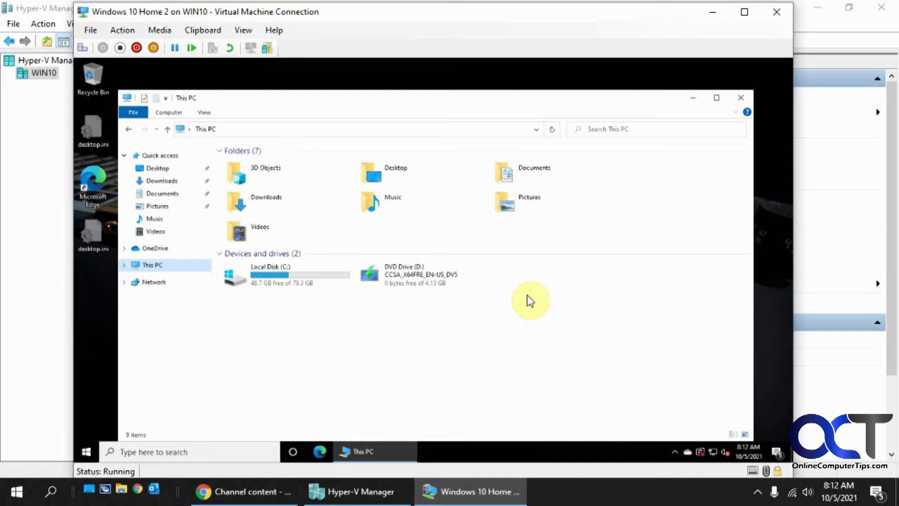
{"action": "mouse_move", "coordinate": [471, 325]}
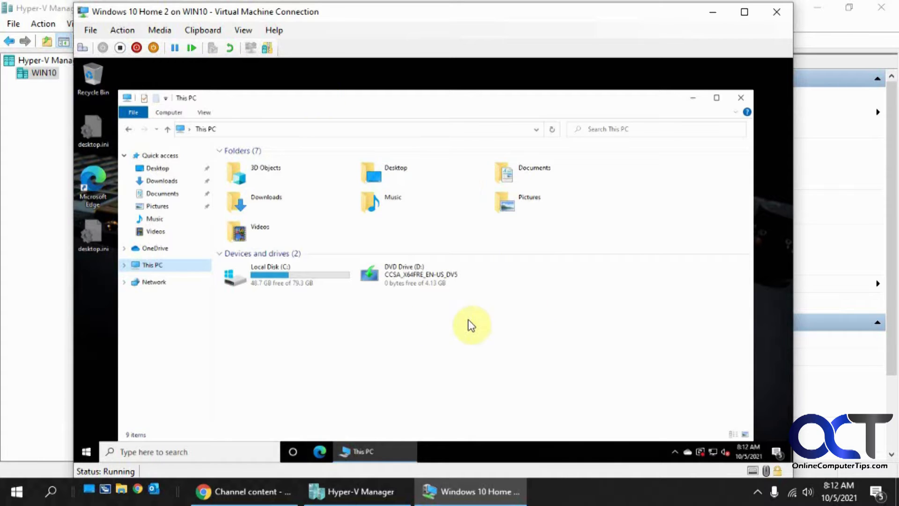
{"action": "mouse_move", "coordinate": [479, 322]}
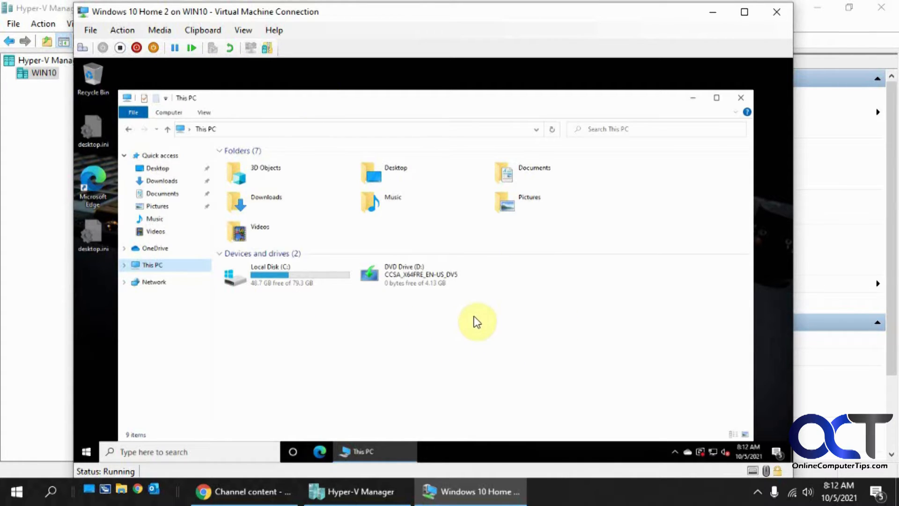
{"action": "mouse_move", "coordinate": [567, 303]}
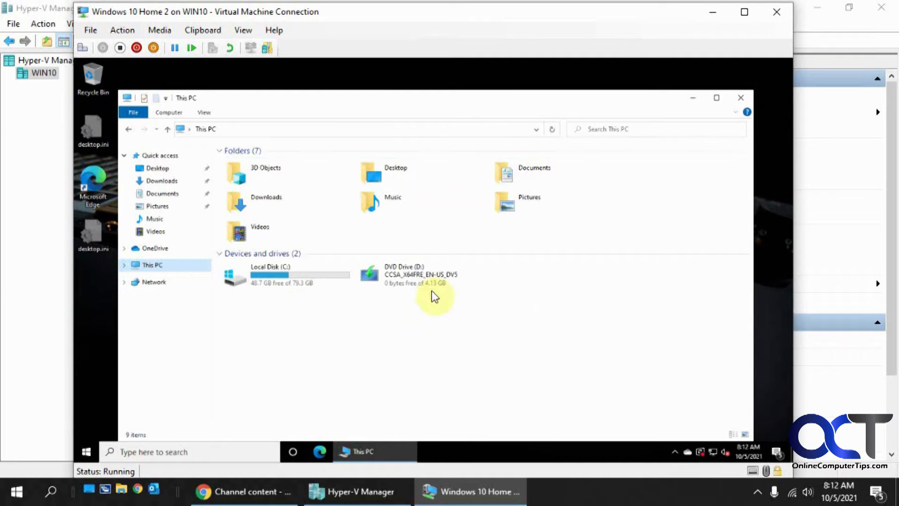
{"action": "mouse_move", "coordinate": [410, 281]}
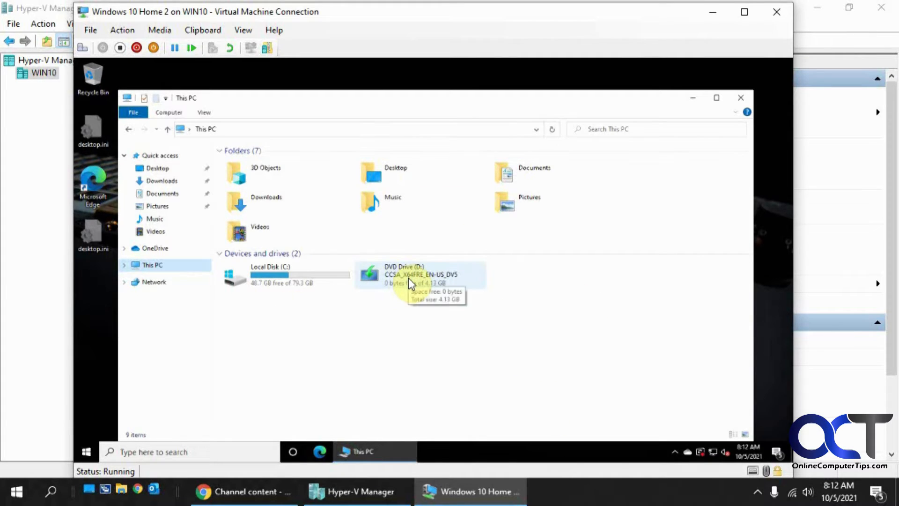
Step: Launch Windows 11 Setup from DVD Drive (D:), choose 'Not right now' for updates and continue
{"action": "left_click", "coordinate": [422, 275]}
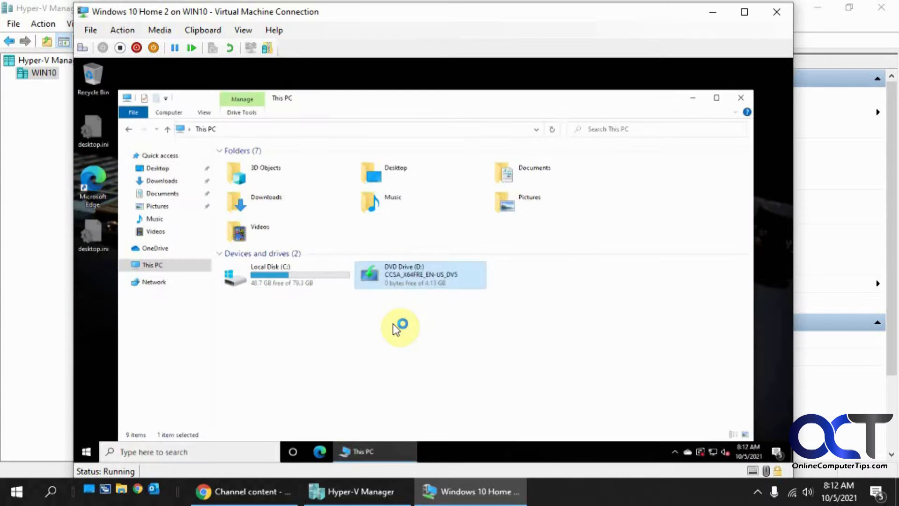
{"action": "double_click", "coordinate": [419, 275]}
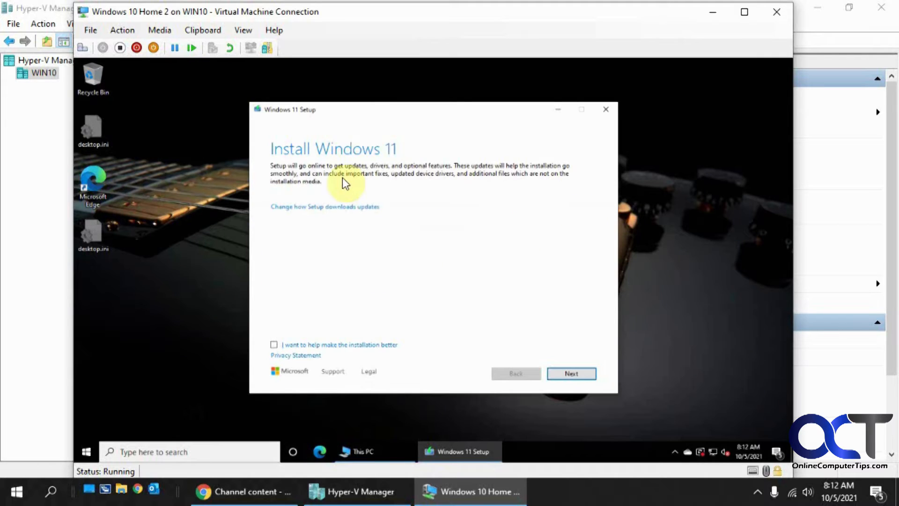
{"action": "mouse_move", "coordinate": [344, 212]}
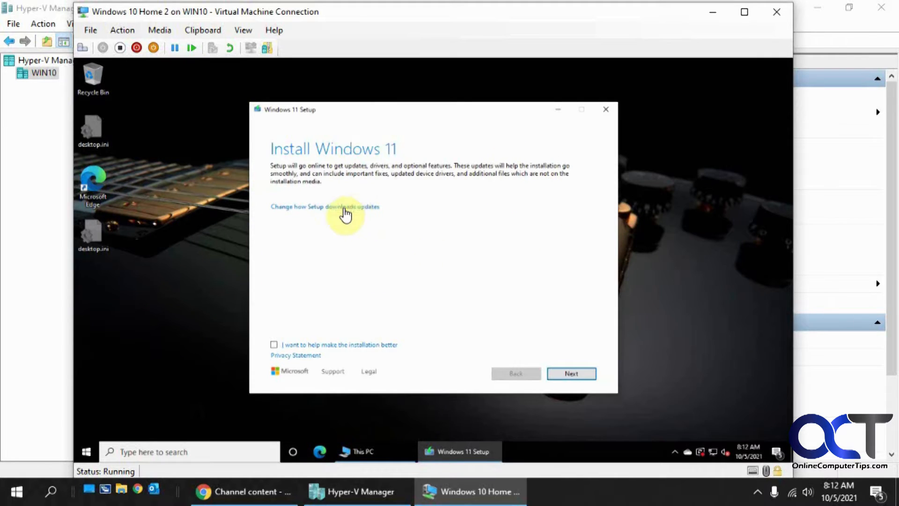
{"action": "left_click", "coordinate": [325, 206]}
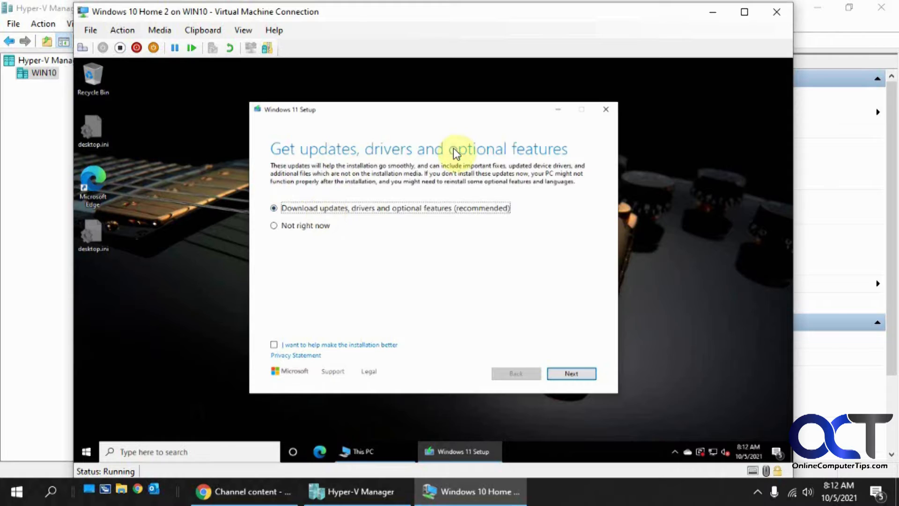
{"action": "left_click", "coordinate": [275, 225]}
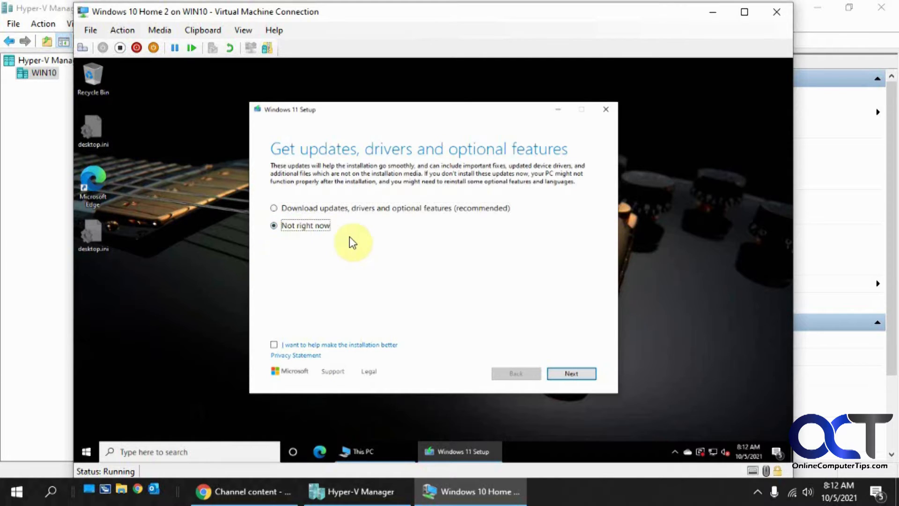
{"action": "mouse_move", "coordinate": [289, 349]}
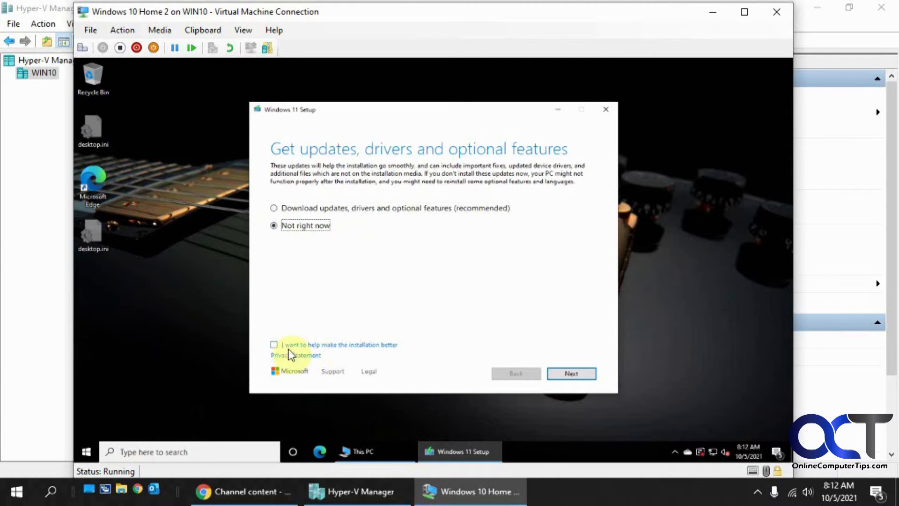
{"action": "mouse_move", "coordinate": [605, 310]}
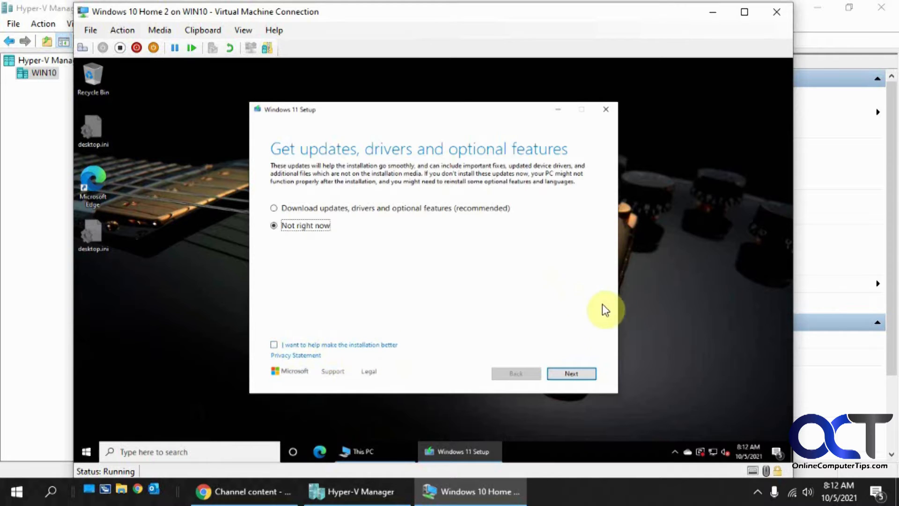
{"action": "left_click", "coordinate": [571, 374]}
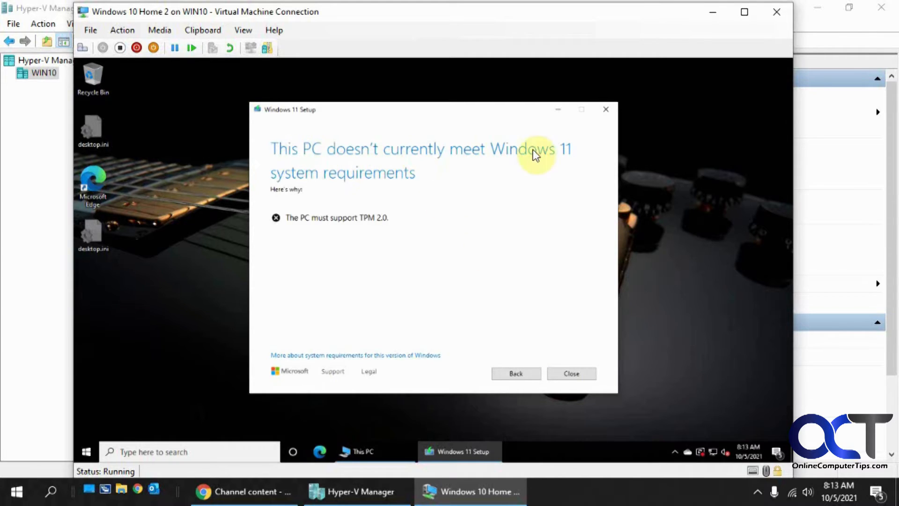
{"action": "mouse_move", "coordinate": [440, 214]}
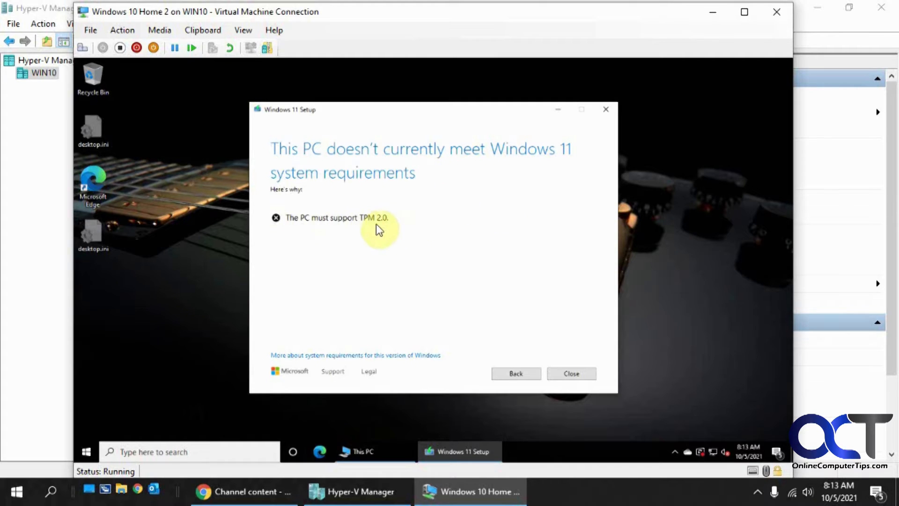
{"action": "mouse_move", "coordinate": [599, 206]}
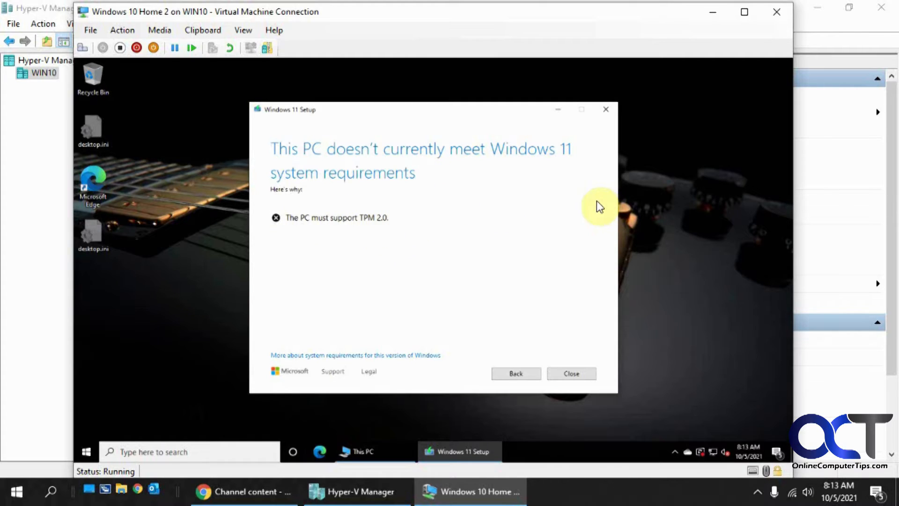
{"action": "mouse_move", "coordinate": [536, 209]}
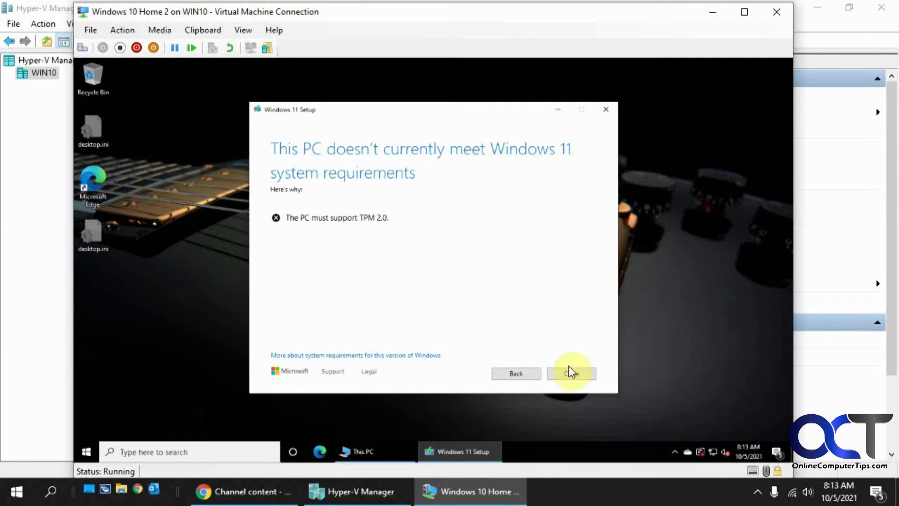
Step: Close Windows 11 Setup after the TPM 2.0 requirements failure
{"action": "left_click", "coordinate": [571, 373]}
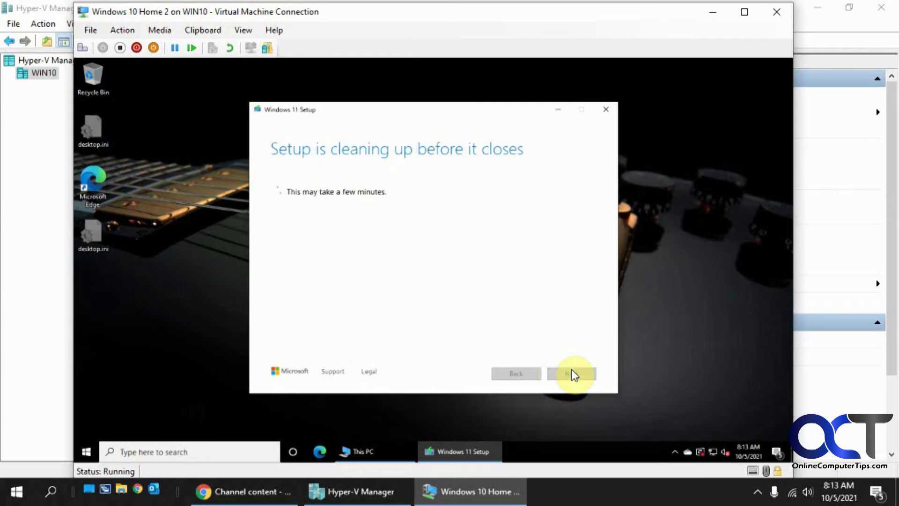
{"action": "mouse_move", "coordinate": [551, 228]}
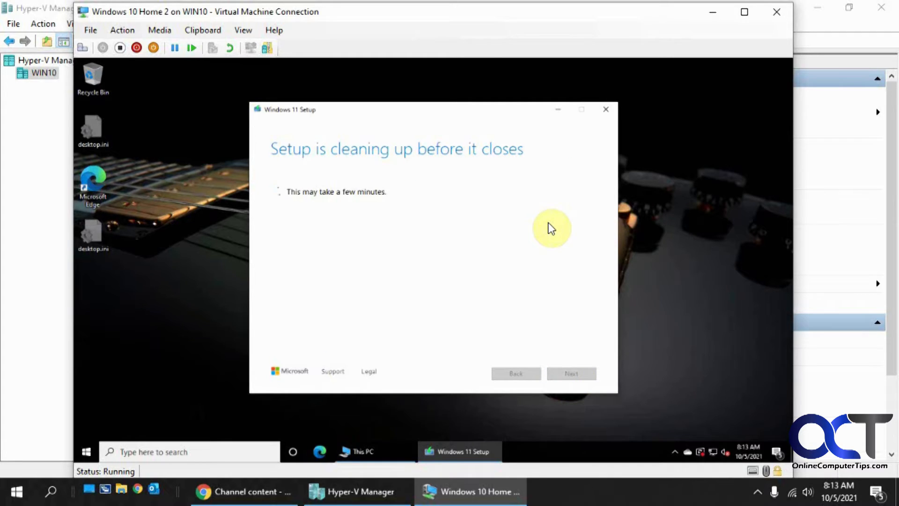
Step: Shut down the Windows 10 Home 2 VM from Start > Power and close its connection window
{"action": "left_click", "coordinate": [87, 452]}
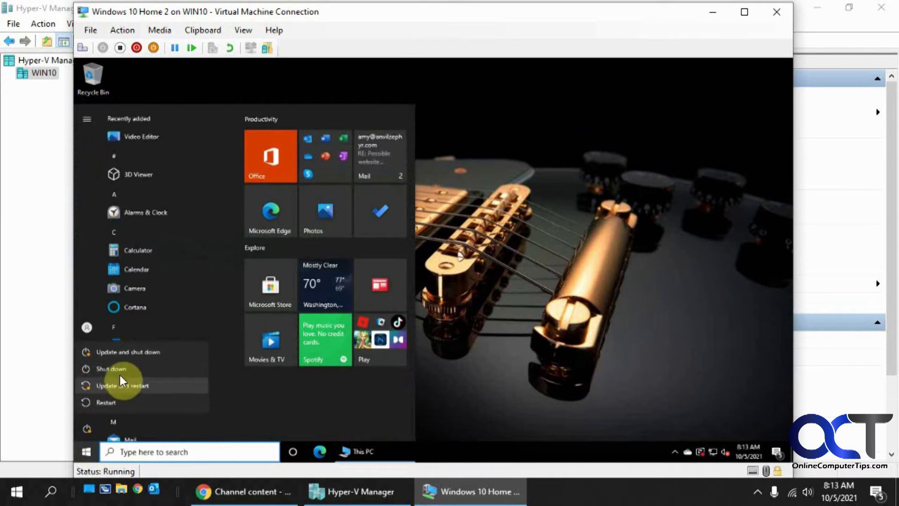
{"action": "left_click", "coordinate": [111, 369]}
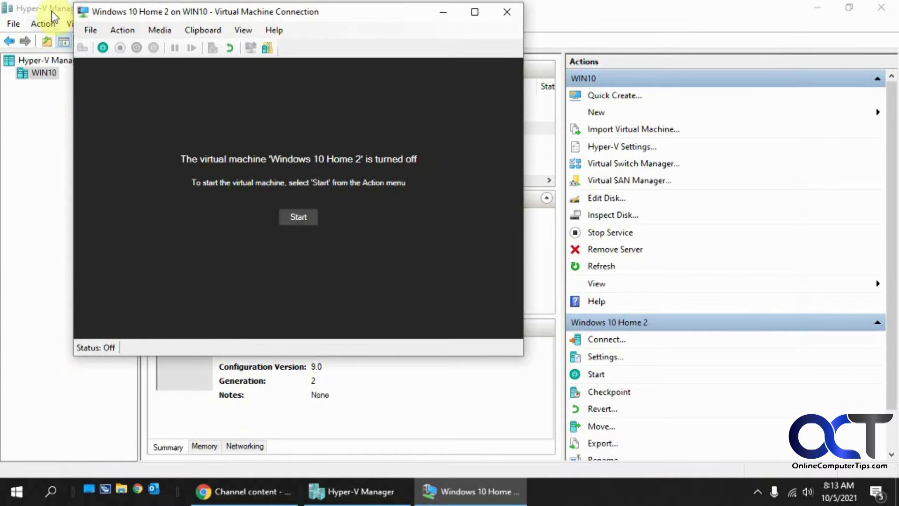
{"action": "left_click", "coordinate": [507, 12]}
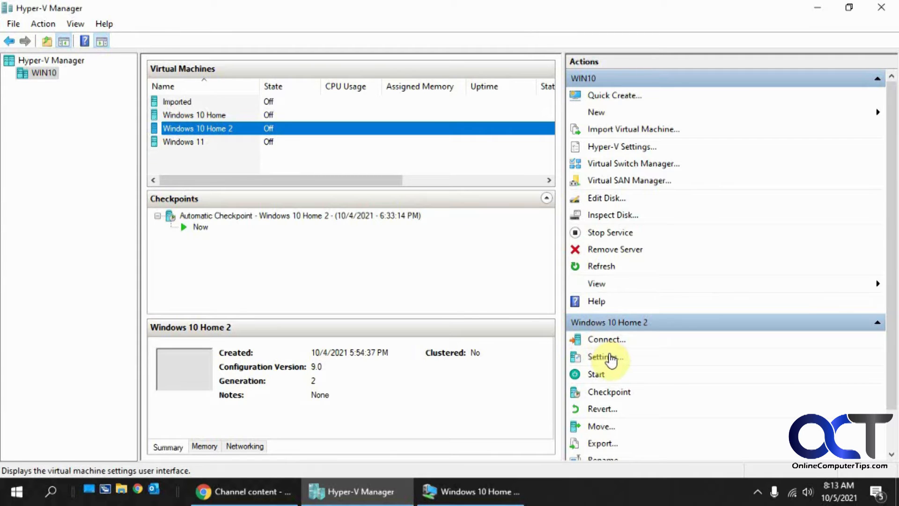
Step: Enable Trusted Platform Module on the Security page of Windows 10 Home 2's settings and confirm with OK
{"action": "left_click", "coordinate": [606, 356]}
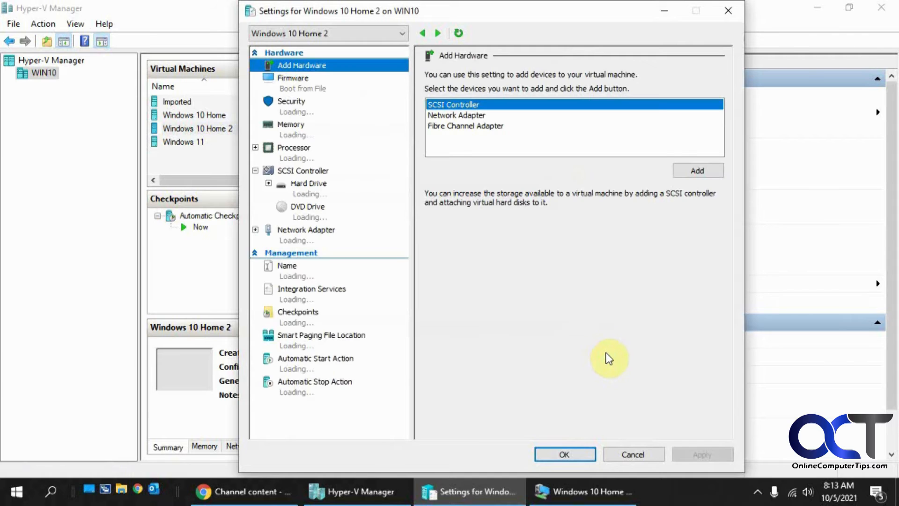
{"action": "left_click", "coordinate": [291, 101]}
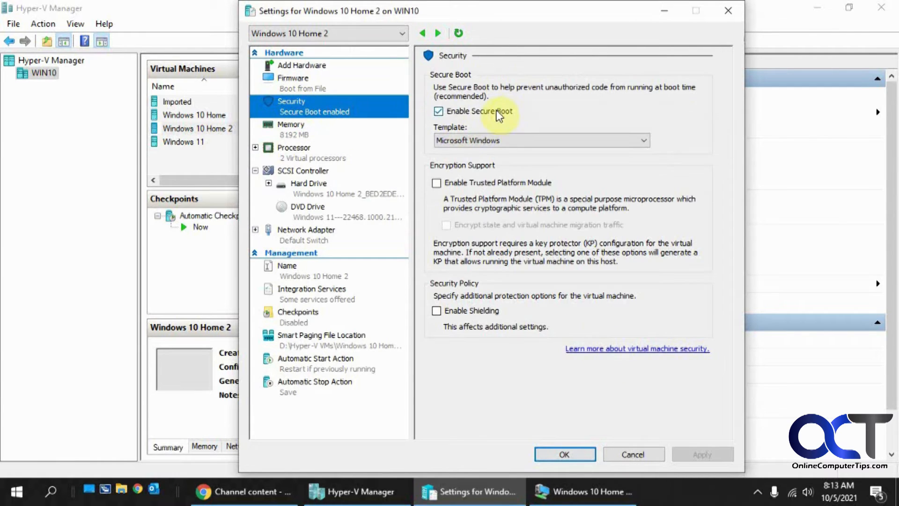
{"action": "mouse_move", "coordinate": [570, 100]}
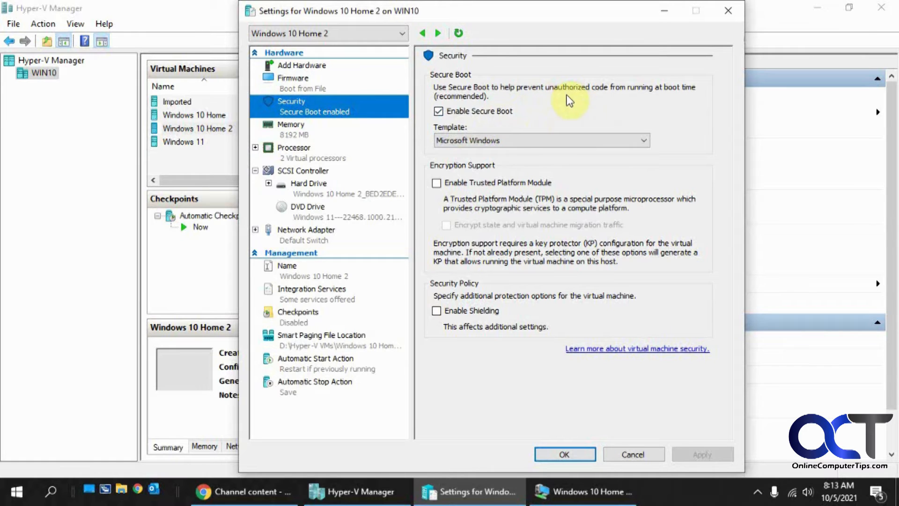
{"action": "mouse_move", "coordinate": [464, 190]}
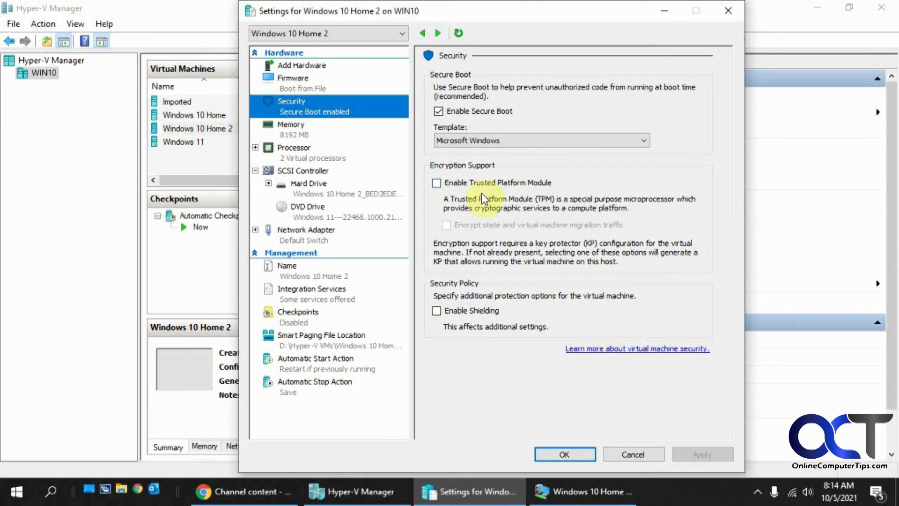
{"action": "left_click", "coordinate": [436, 183]}
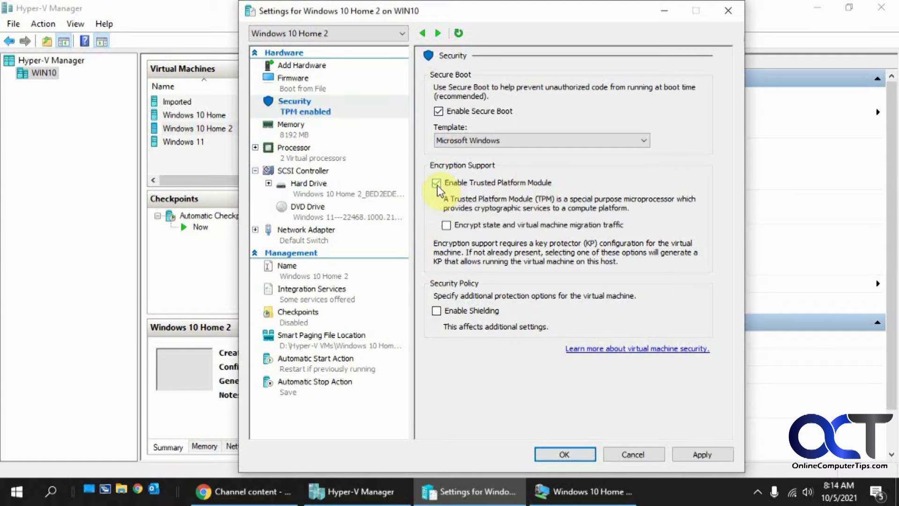
{"action": "left_click", "coordinate": [437, 182]}
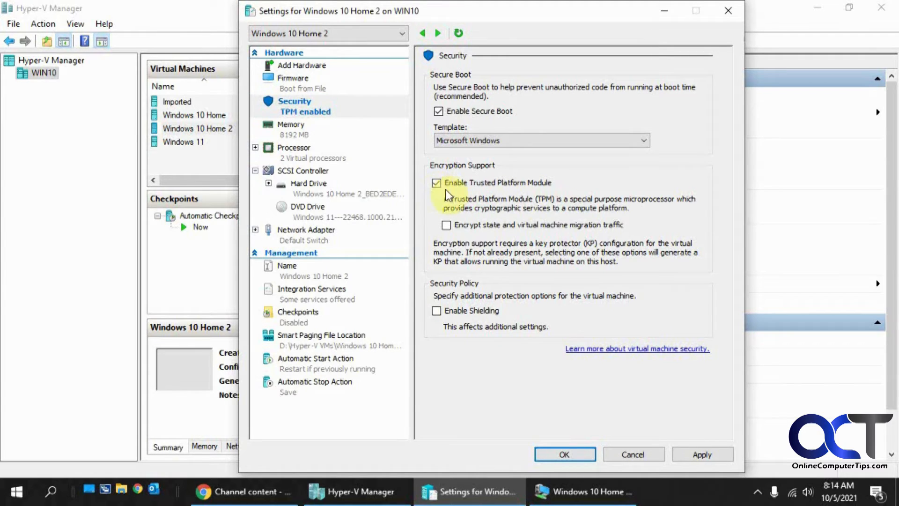
{"action": "left_click", "coordinate": [564, 453]}
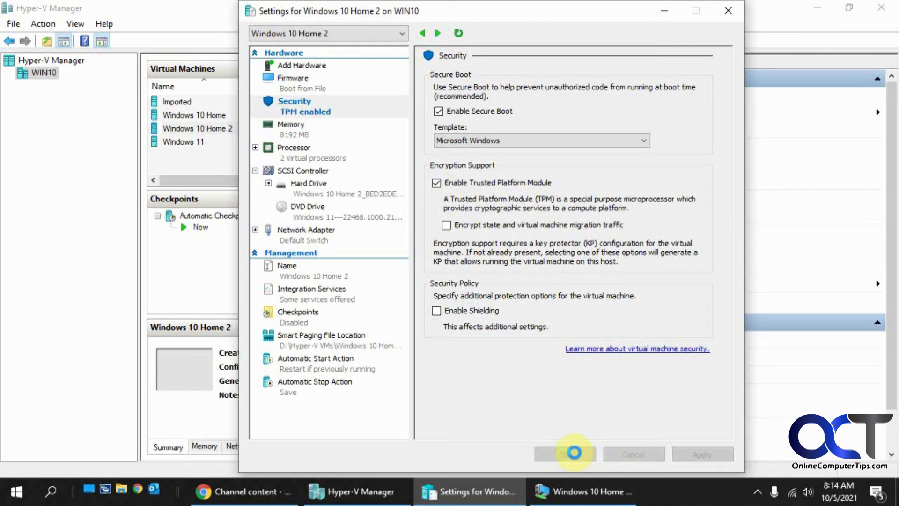
Step: Start the Windows 10 Home 2 VM and bring up its connection window showing the desktop
{"action": "left_click", "coordinate": [565, 454]}
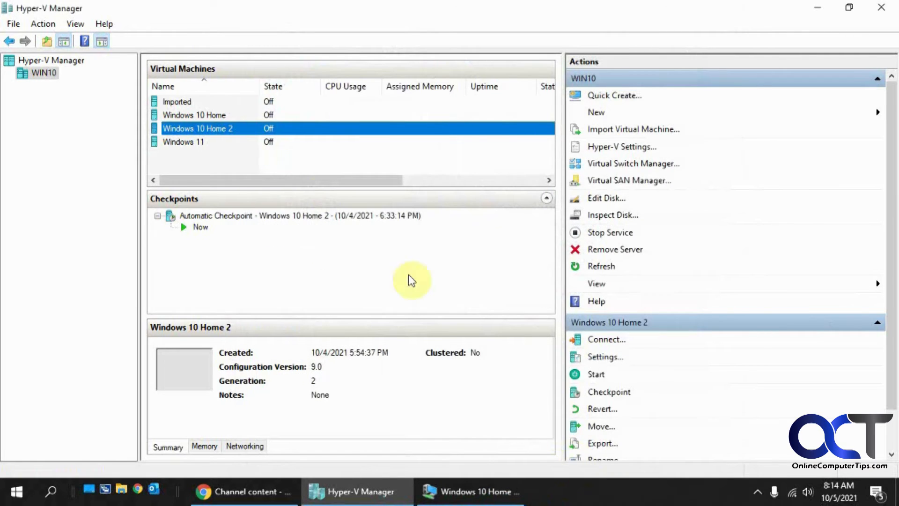
{"action": "right_click", "coordinate": [197, 128]}
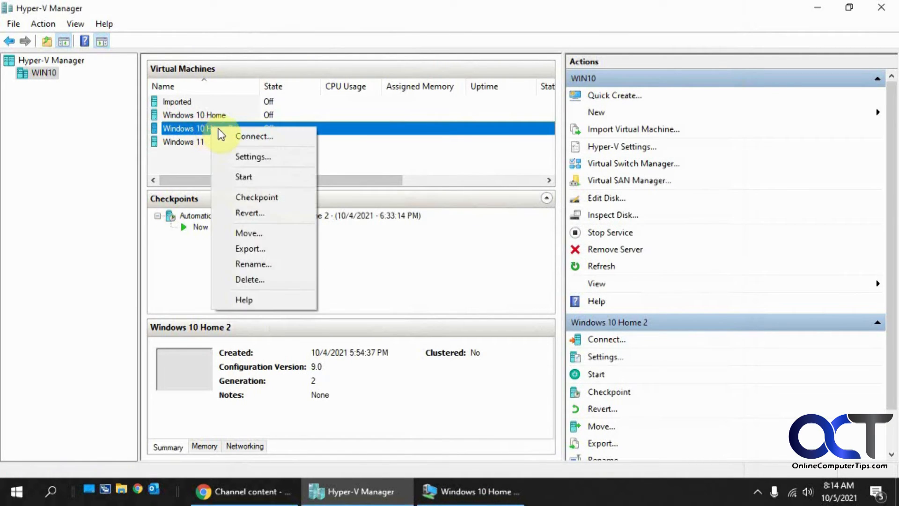
{"action": "left_click", "coordinate": [244, 177]}
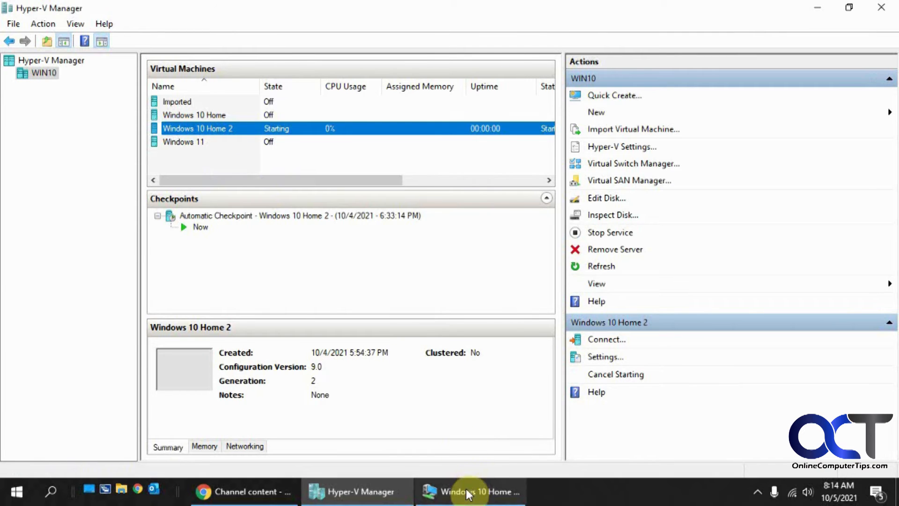
{"action": "left_click", "coordinate": [469, 492]}
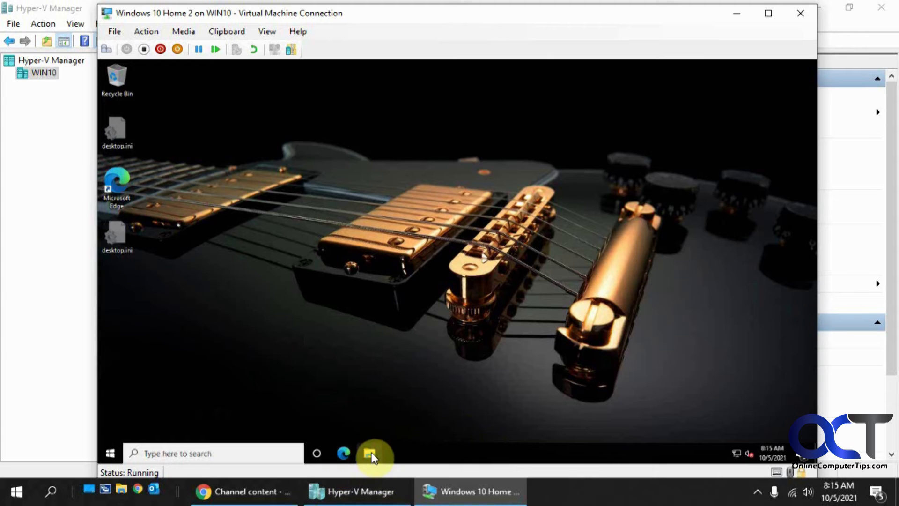
Step: Relaunch Windows 11 Setup from DVD Drive (D:) via File Explorer inside the VM
{"action": "left_click", "coordinate": [372, 453]}
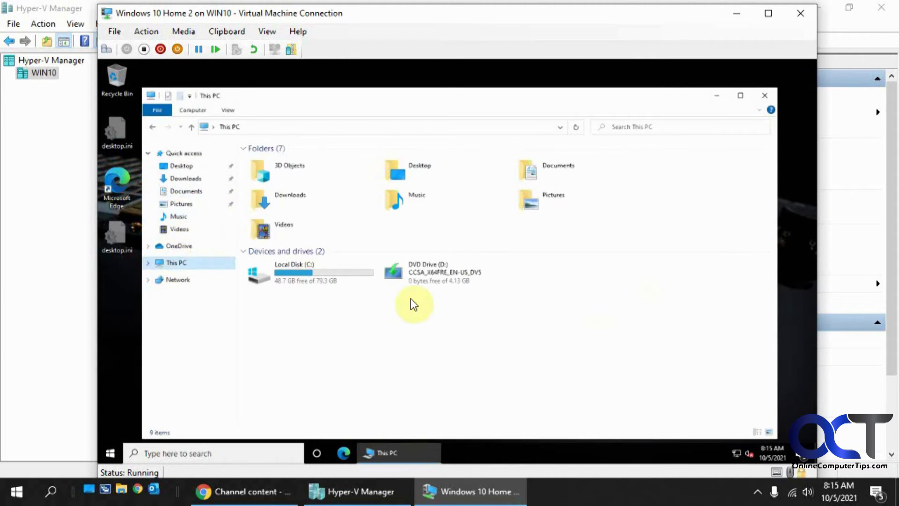
{"action": "left_click", "coordinate": [443, 272]}
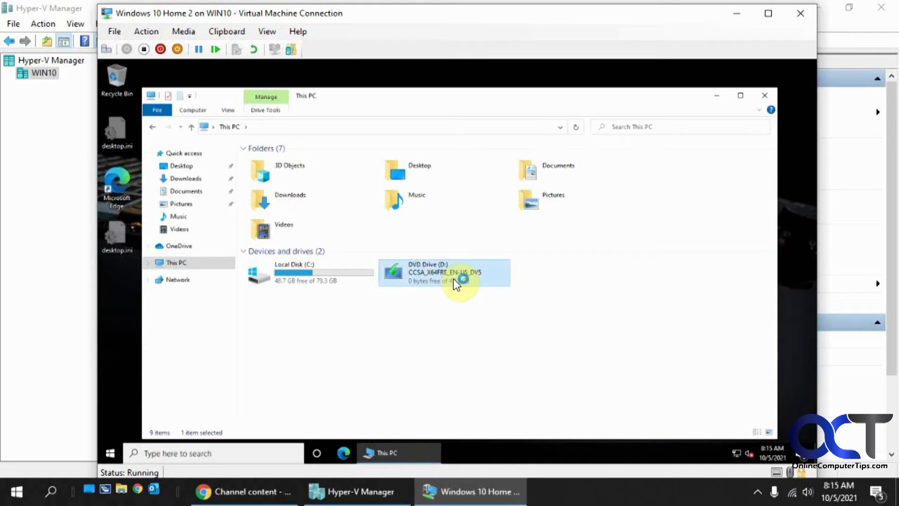
{"action": "double_click", "coordinate": [443, 273]}
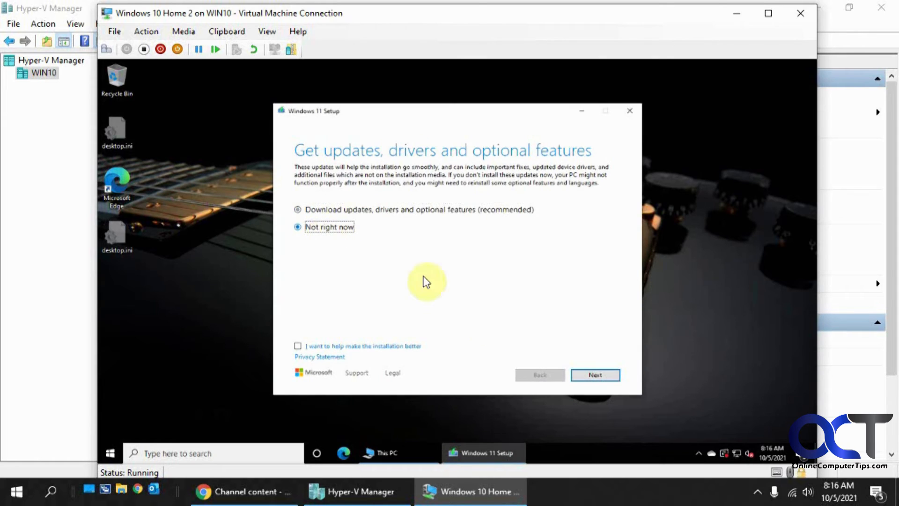
Step: Continue without updates, accept the license terms, review the flight-signing notice and return to Hyper-V Manager
{"action": "left_click", "coordinate": [595, 375]}
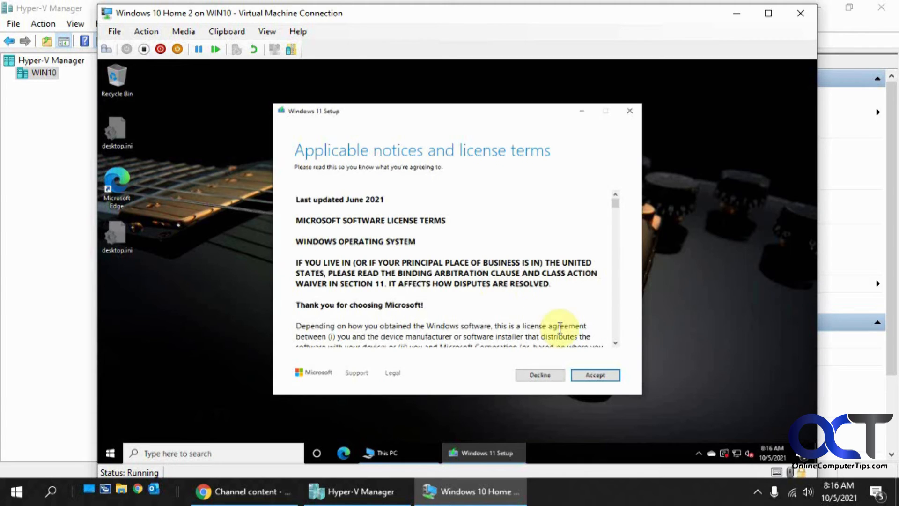
{"action": "left_click", "coordinate": [595, 375]}
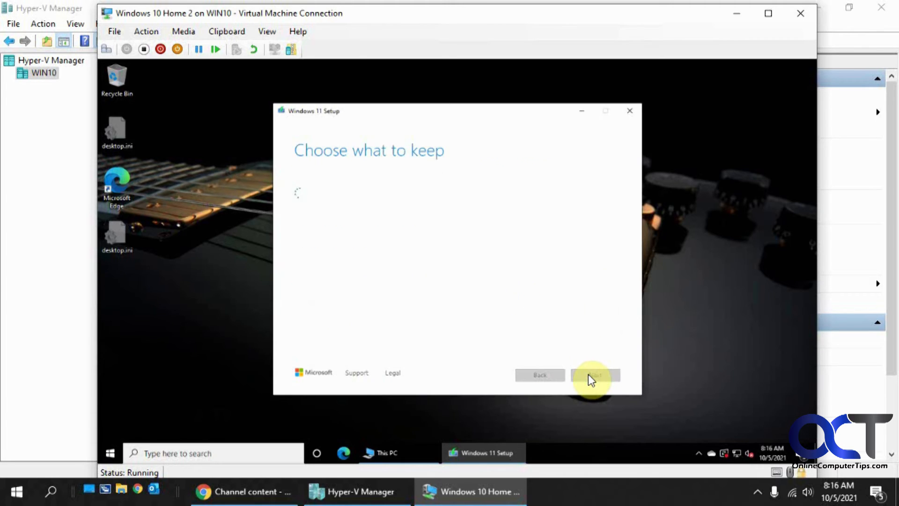
{"action": "left_click", "coordinate": [595, 375]}
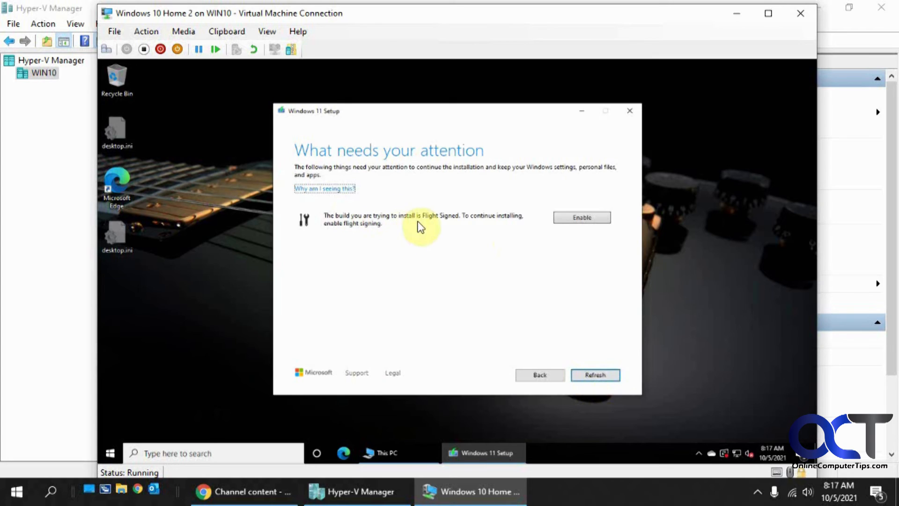
{"action": "mouse_move", "coordinate": [476, 291]}
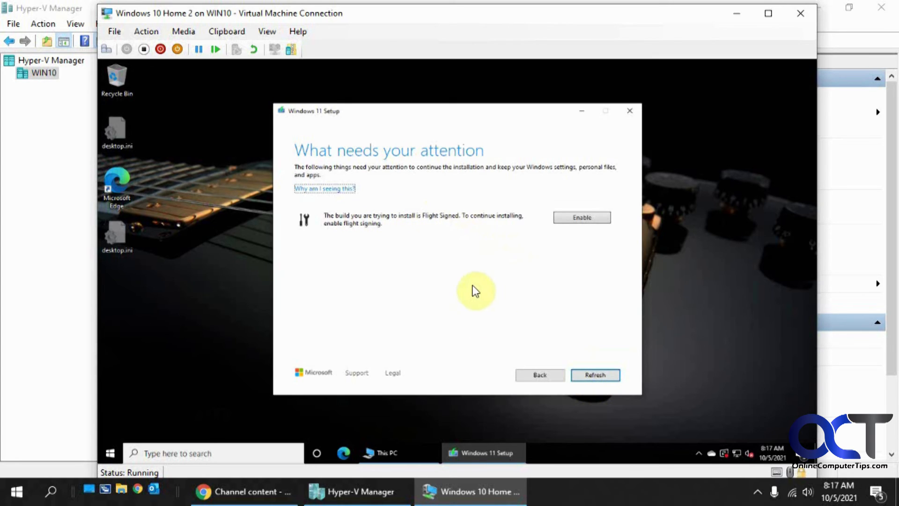
{"action": "mouse_move", "coordinate": [474, 276]}
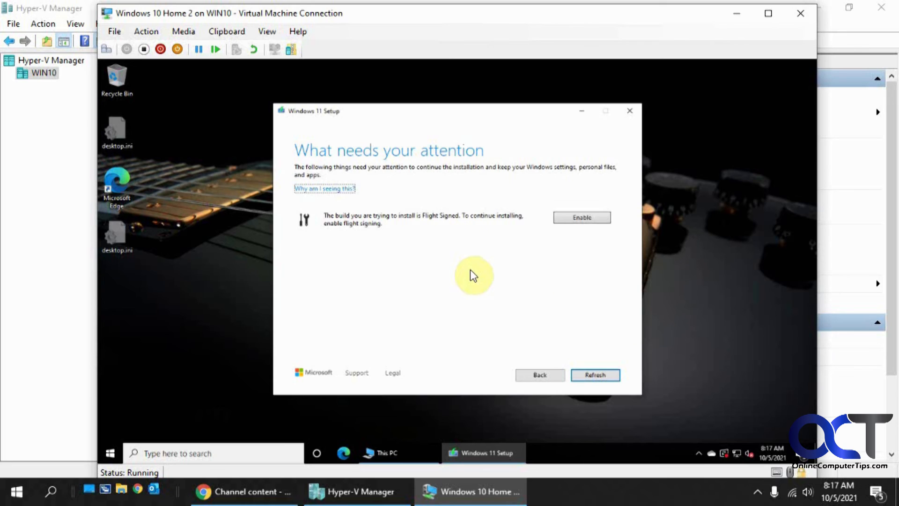
{"action": "mouse_move", "coordinate": [426, 246]}
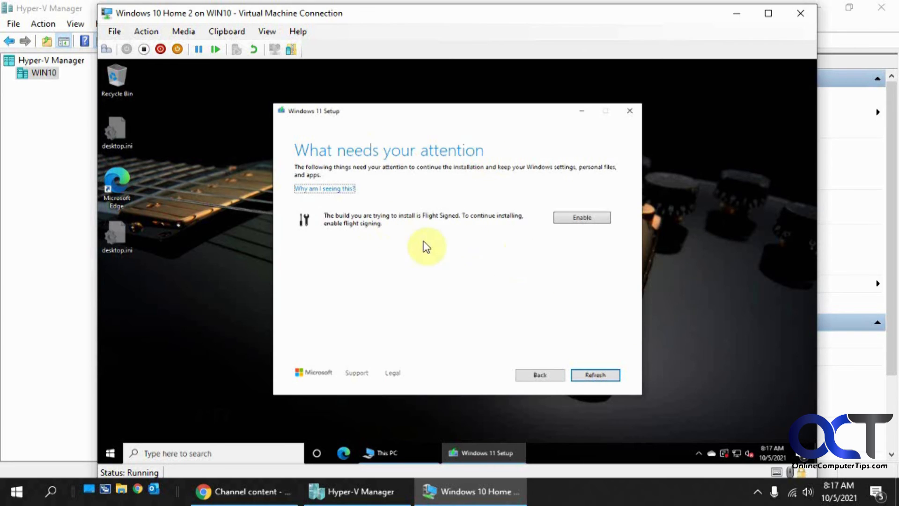
{"action": "mouse_move", "coordinate": [412, 215]}
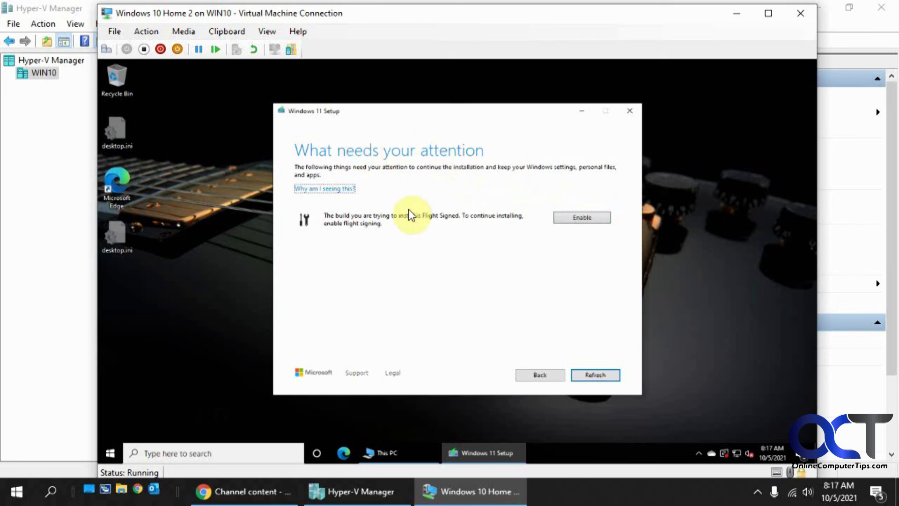
{"action": "mouse_move", "coordinate": [481, 199]}
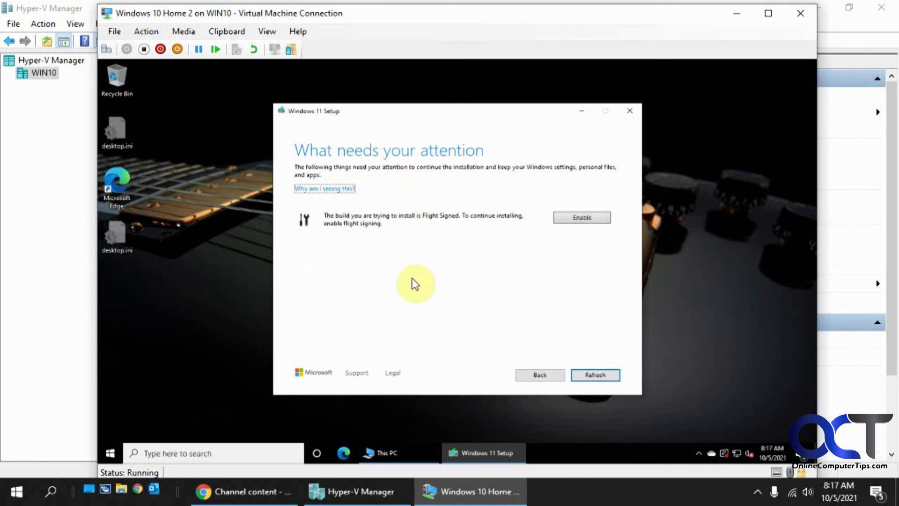
{"action": "mouse_move", "coordinate": [410, 287]}
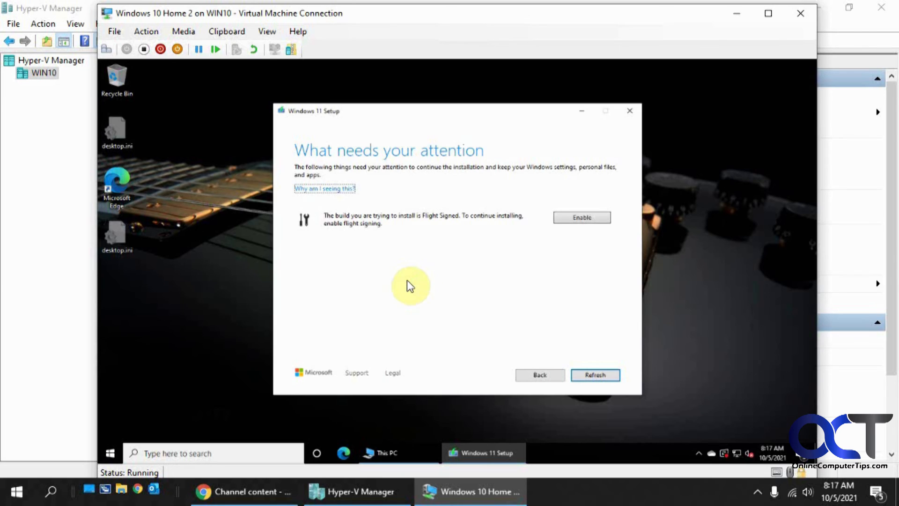
{"action": "left_click", "coordinate": [355, 492]}
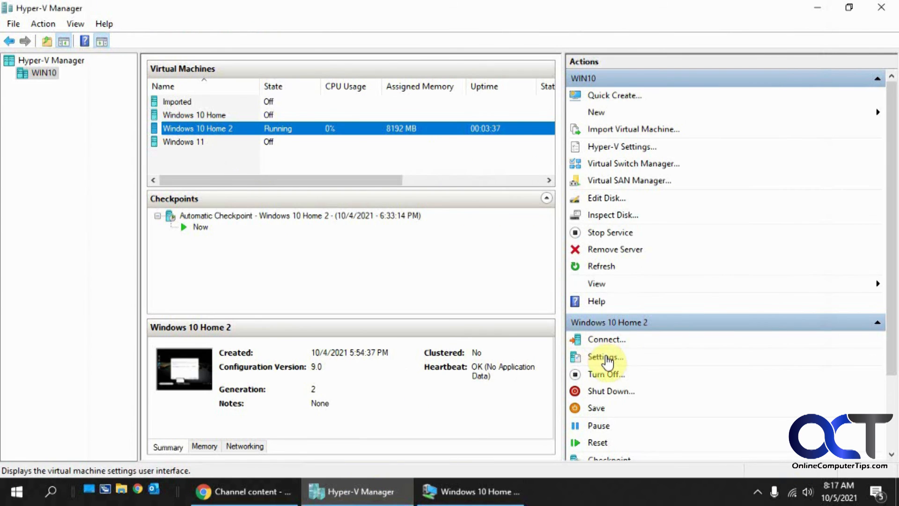
Step: Show the Security page of Windows 10 Home 2's settings with Secure Boot and TPM enabled
{"action": "left_click", "coordinate": [605, 357]}
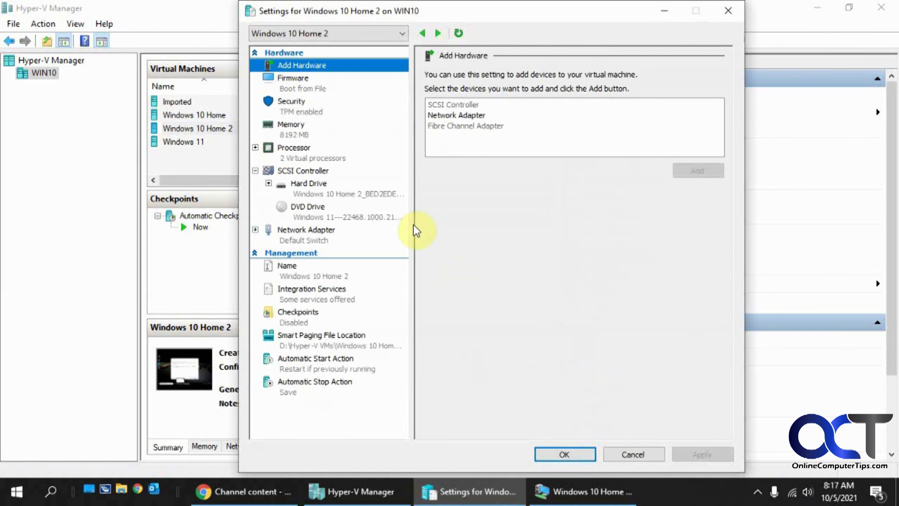
{"action": "left_click", "coordinate": [292, 101]}
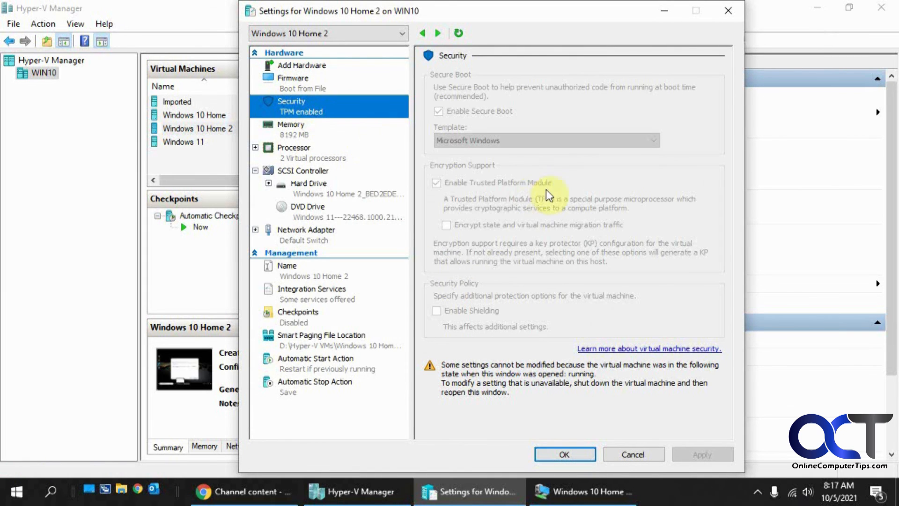
{"action": "mouse_move", "coordinate": [497, 191]}
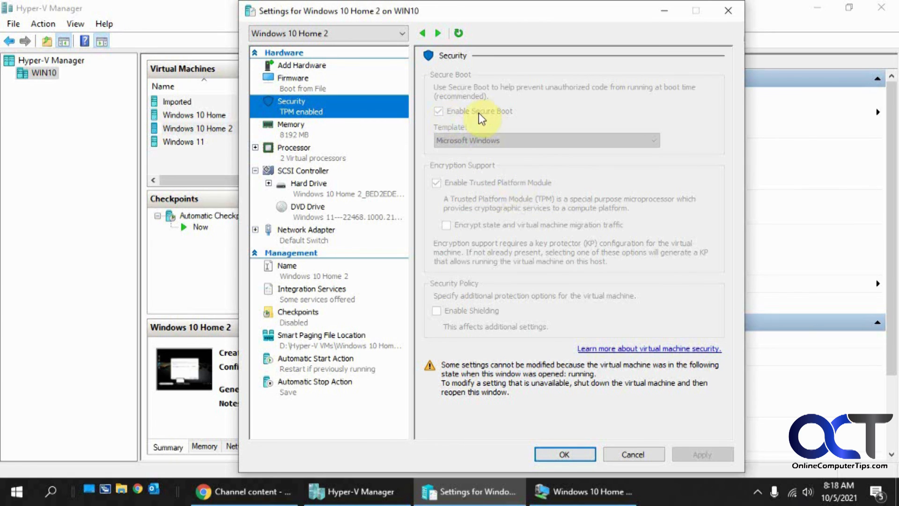
{"action": "mouse_move", "coordinate": [501, 119]}
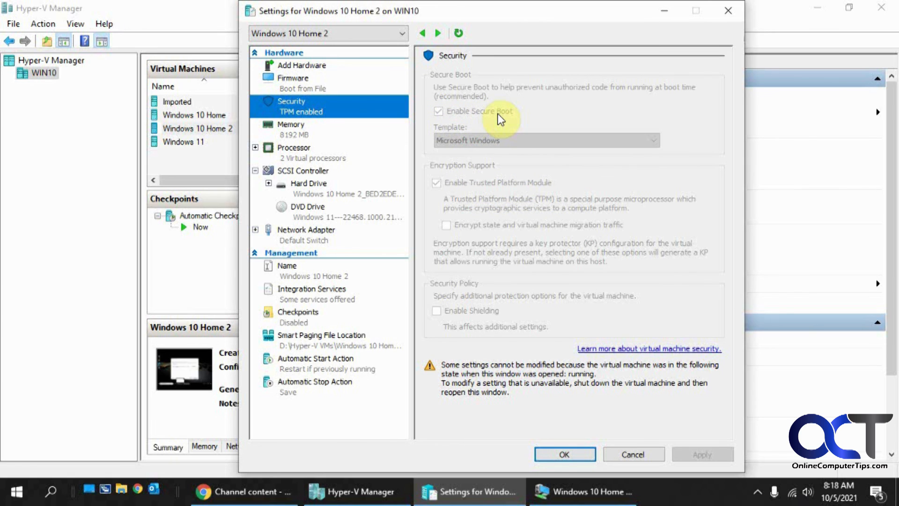